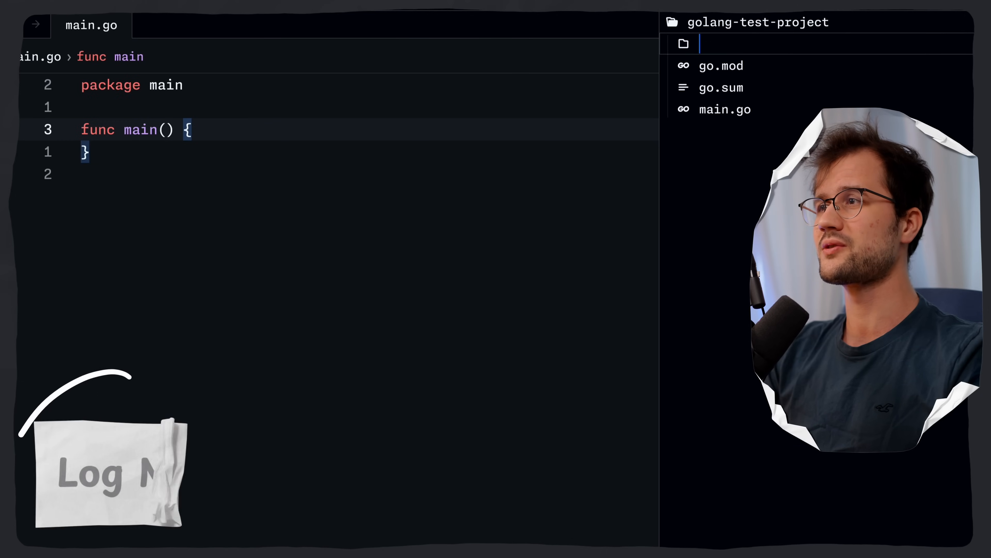
Step: Create a log folder in the project to hold debug.go and release.go
{"action": "type", "text": "log"}
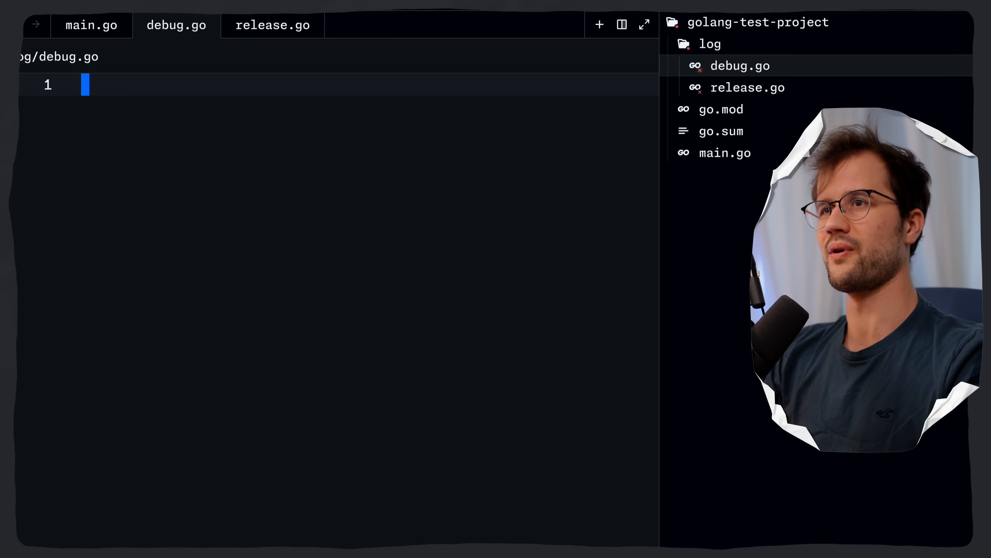
Step: Declare package log and an empty Debug() function in debug.go
{"action": "type", "text": "package"}
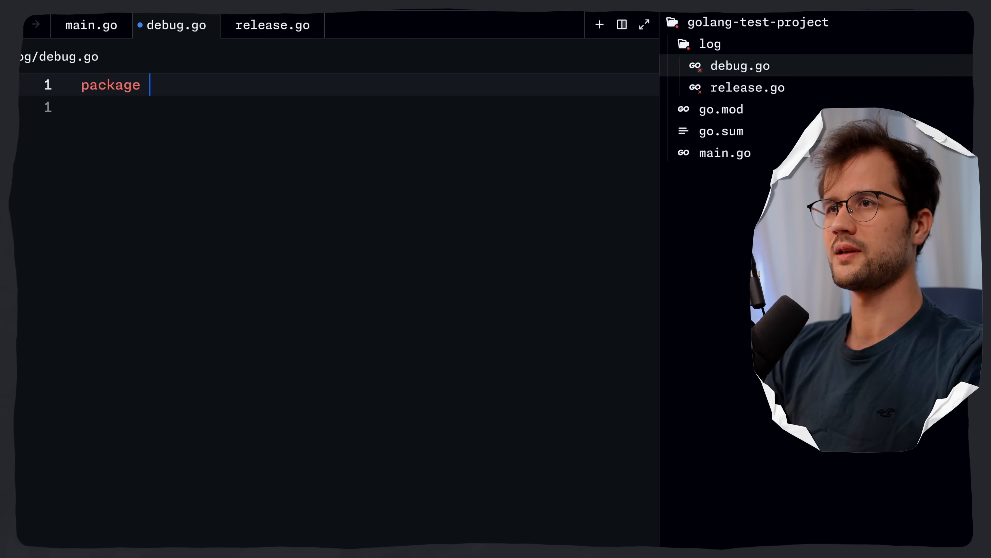
{"action": "type", "text": "log"}
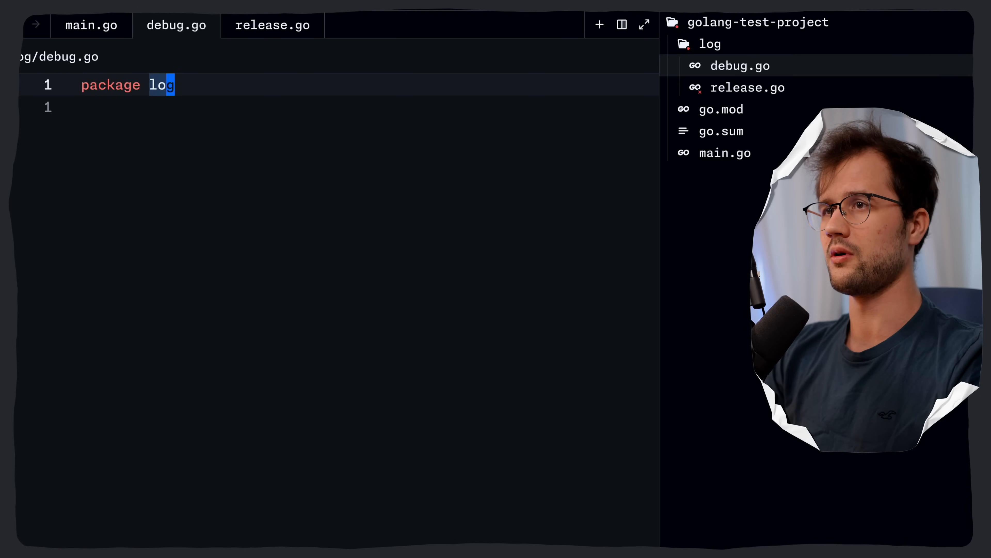
{"action": "type", "text": "func main"}
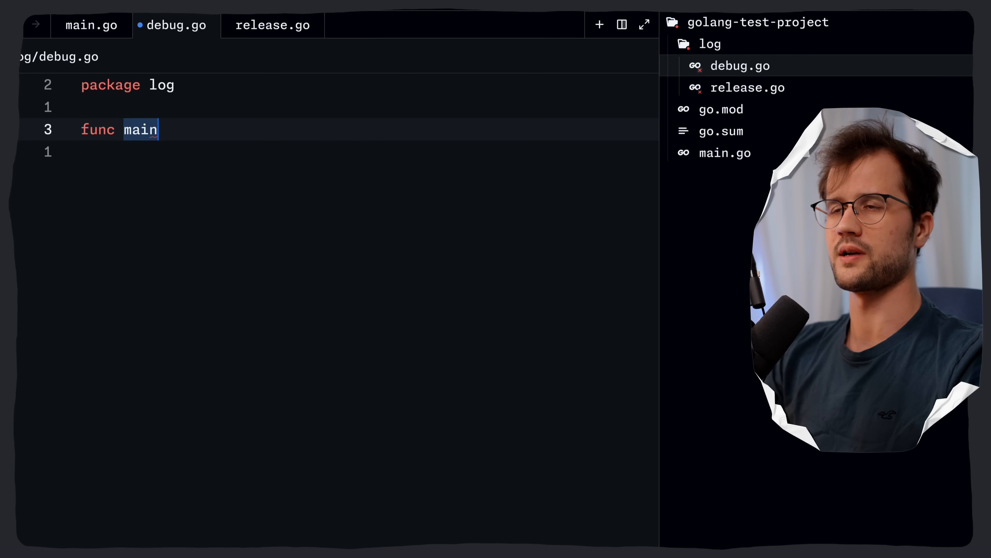
{"action": "type", "text": "Debug"}
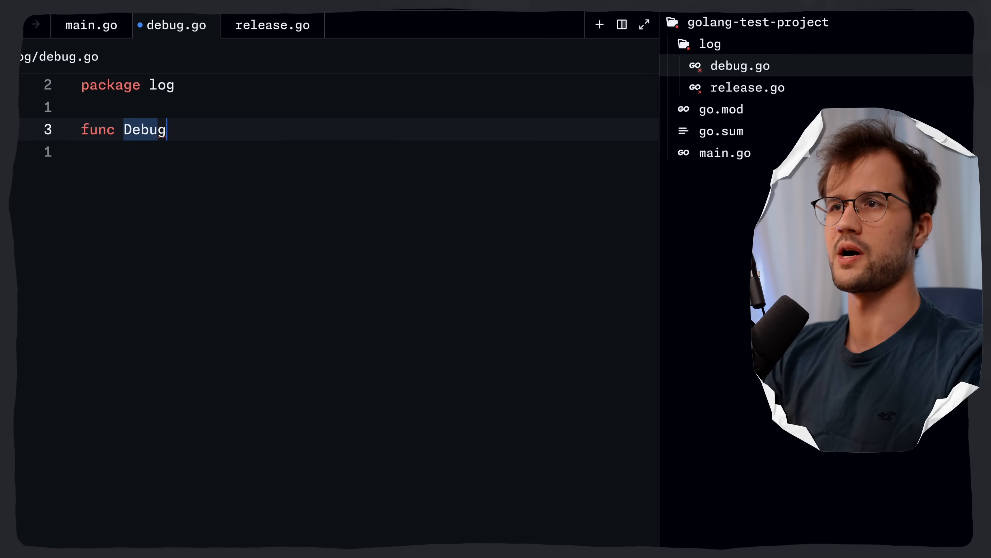
{"action": "type", "text": "() {}"}
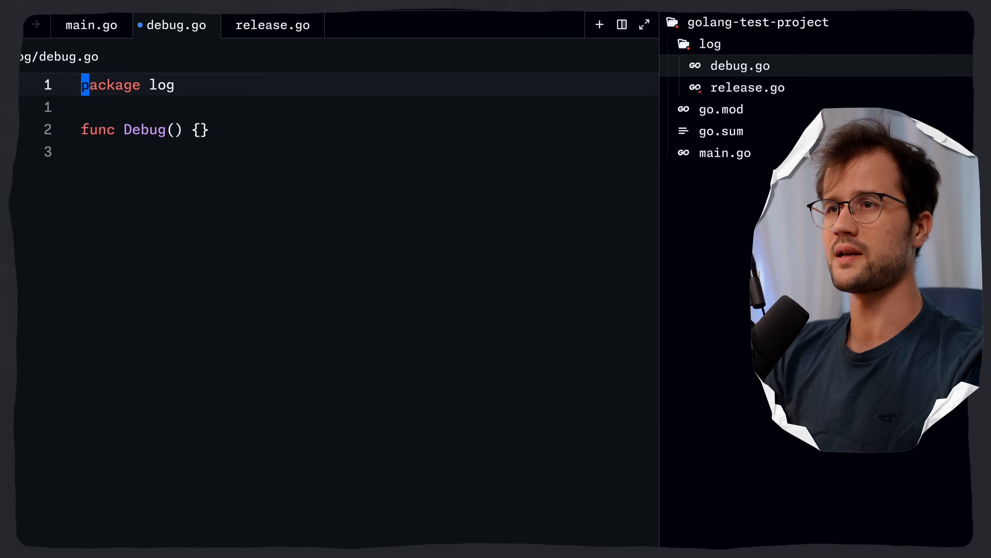
Step: Import syscall and start a syscall.Mount call inside Debug, dismissing completions
{"action": "type", "text": "syscall."}
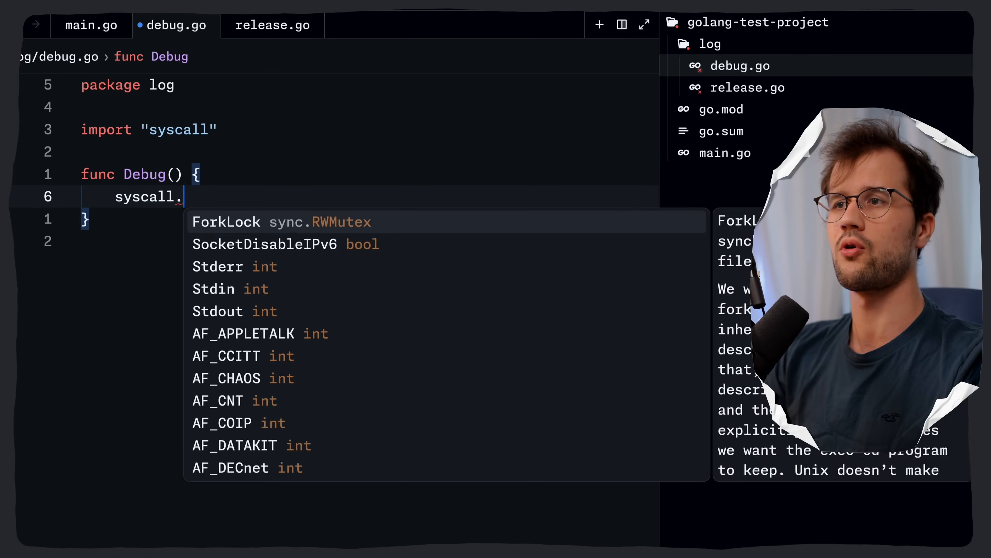
{"action": "type", "text": "Mount"}
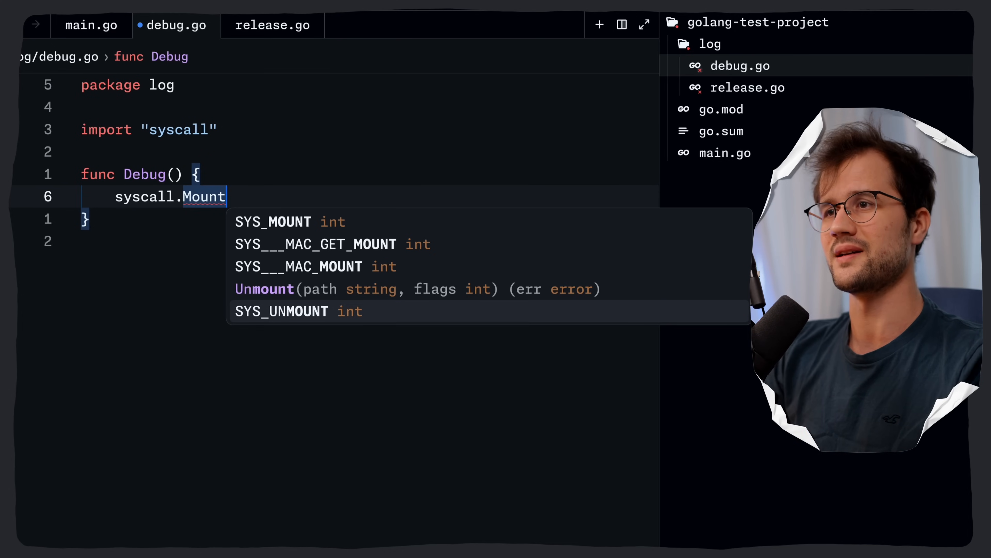
{"action": "key", "text": "Escape"}
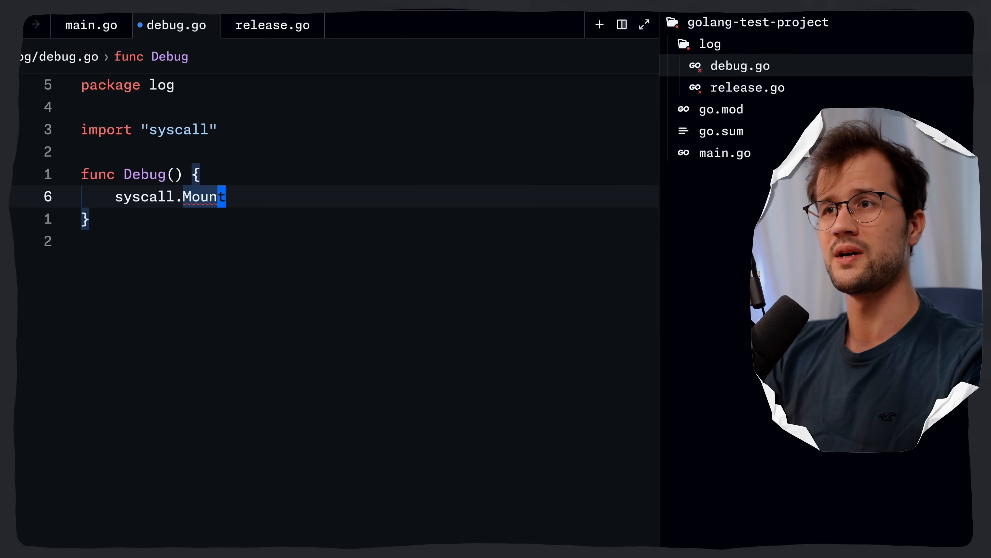
Step: Add //go:build linux, inspect Mount's definition, then strip the build line and syscall code
{"action": "type", "text": "//go:"}
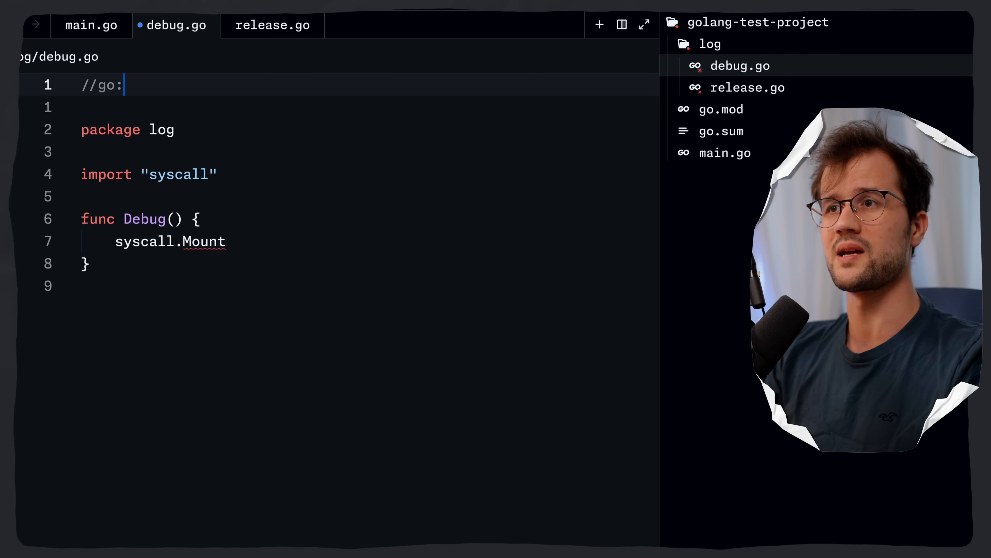
{"action": "type", "text": "build"}
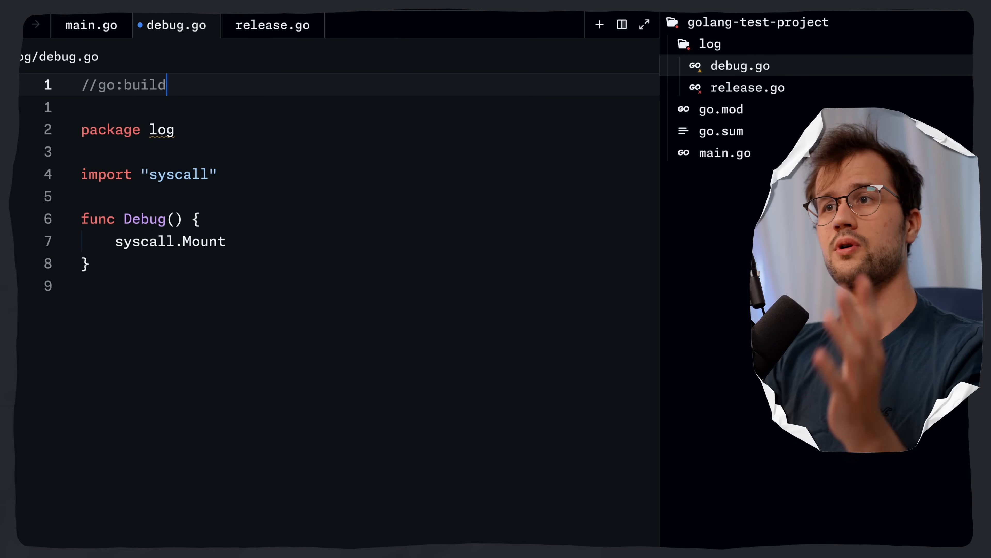
{"action": "type", "text": "linux"}
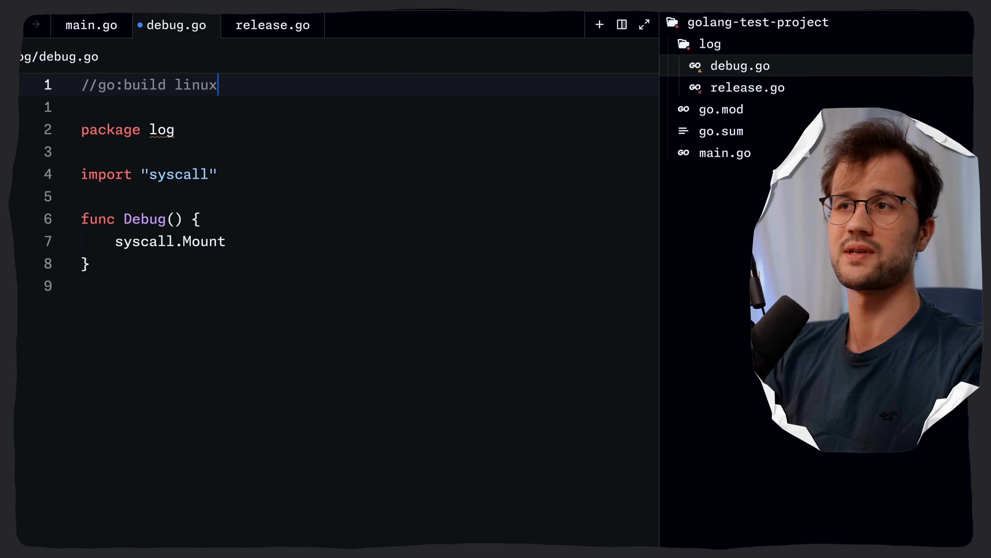
{"action": "double_click", "coordinate": [202, 242]}
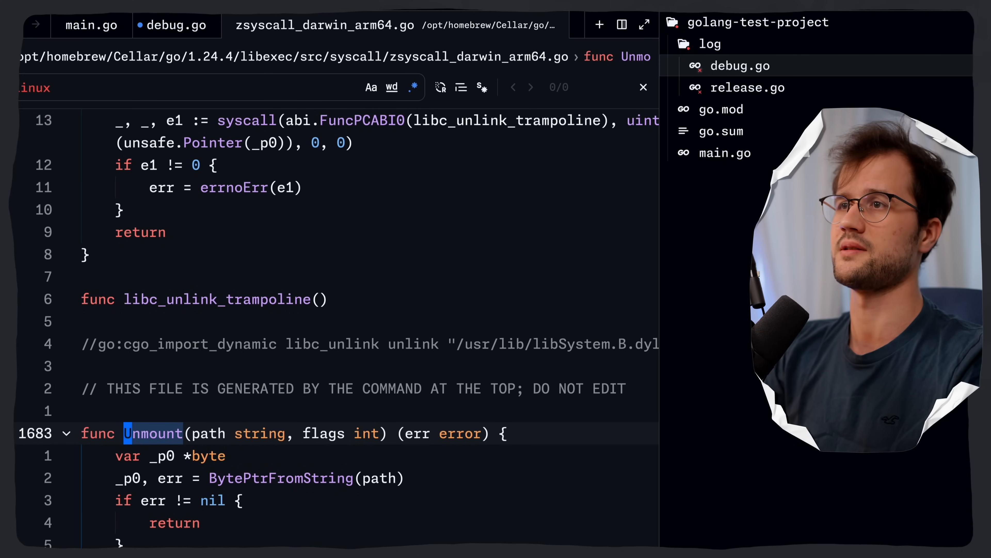
{"action": "left_click", "coordinate": [174, 25]}
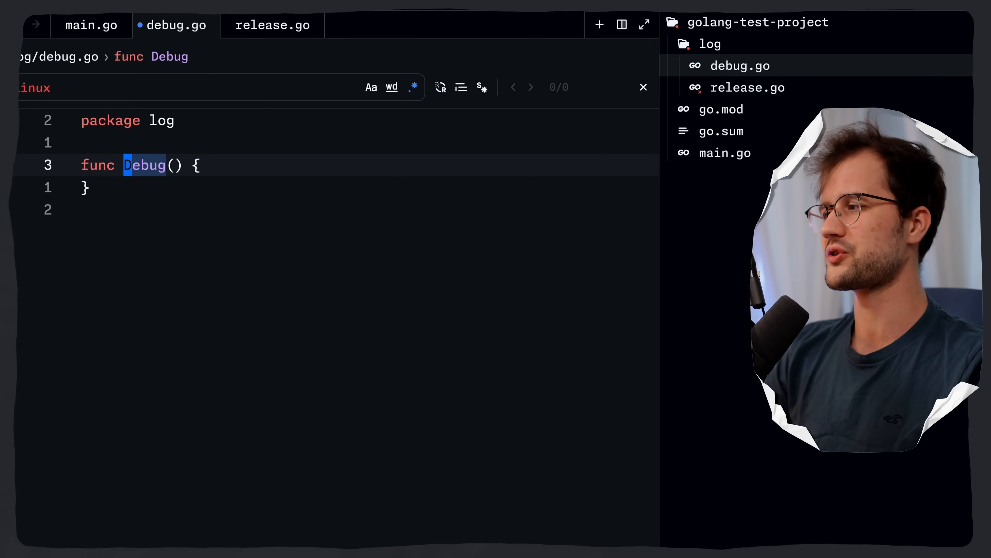
Step: Rewrite as DebugLog(msg string) calling log.Printf("[DEBUG] %s", msg) with log imported
{"action": "type", "text": "Lo"}
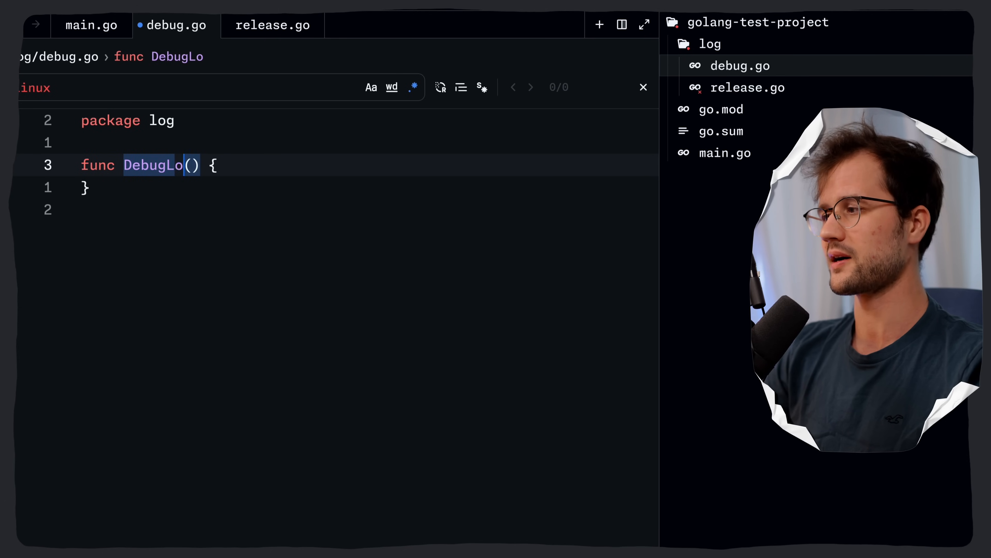
{"action": "type", "text": "g"}
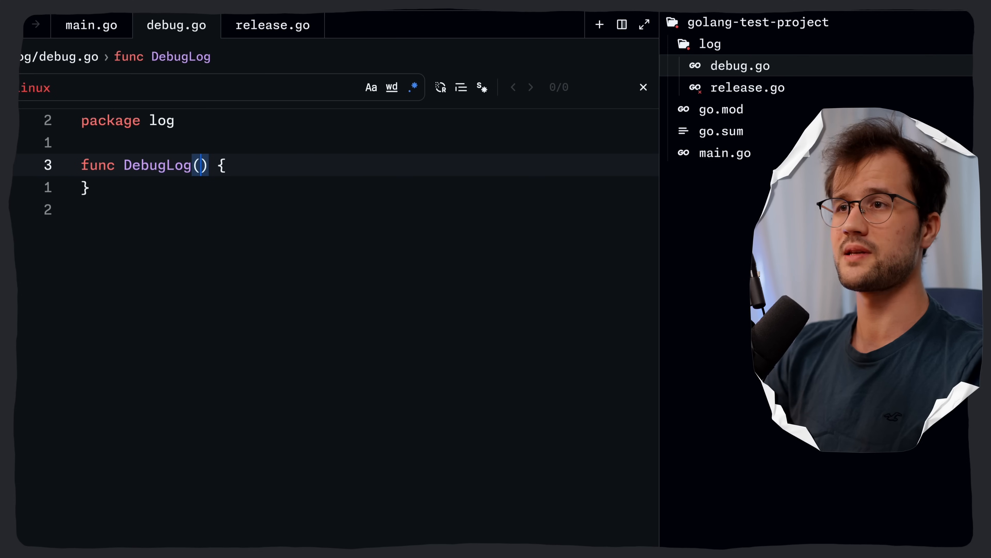
{"action": "type", "text": "msg string"}
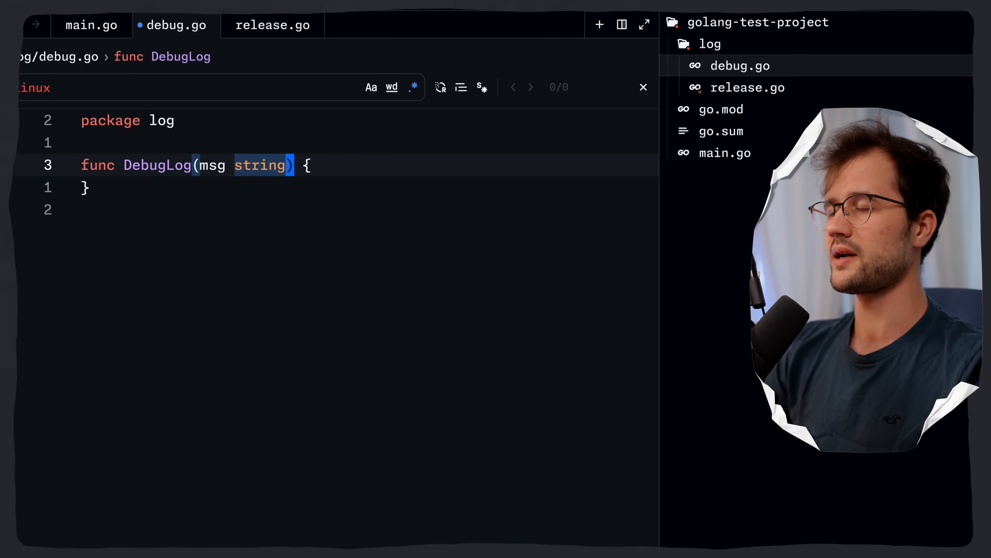
{"action": "type", "text": "log.Printf("}
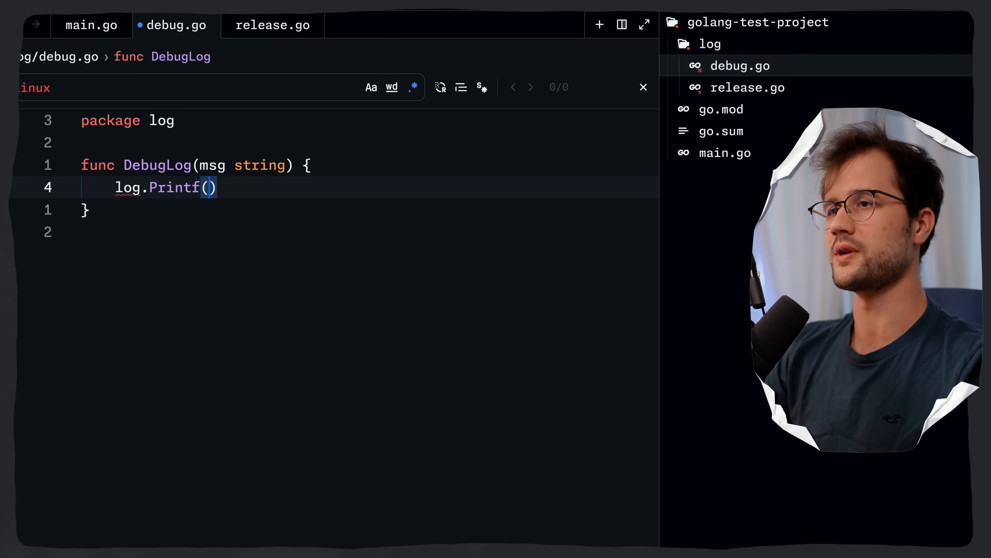
{"action": "type", "text": "\"[DEBUG]\""}
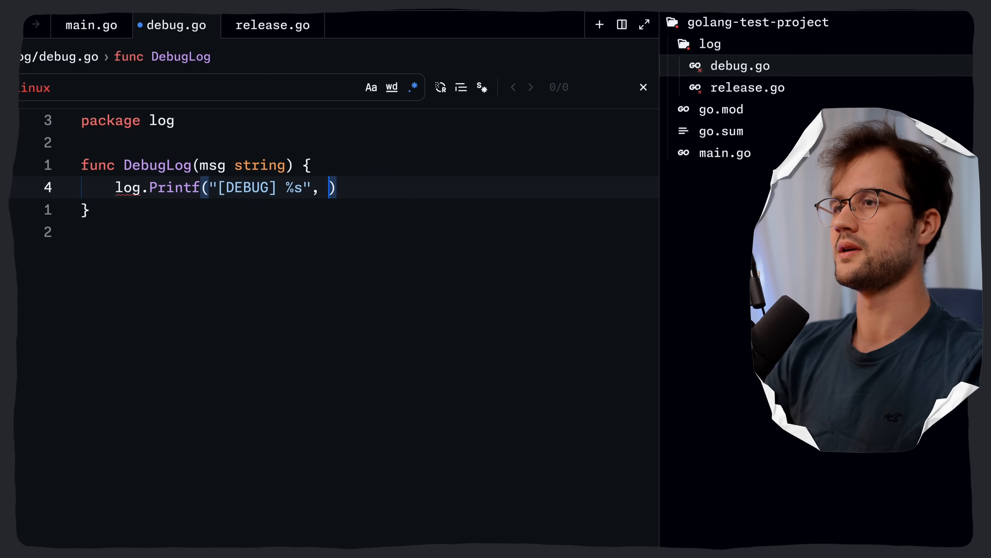
{"action": "type", "text": "msg"}
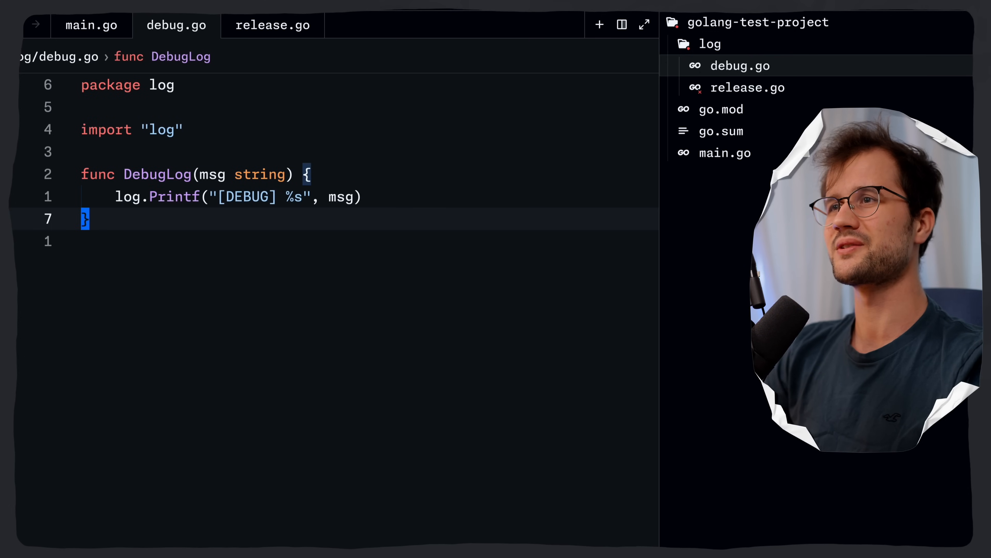
{"action": "left_click", "coordinate": [272, 25]}
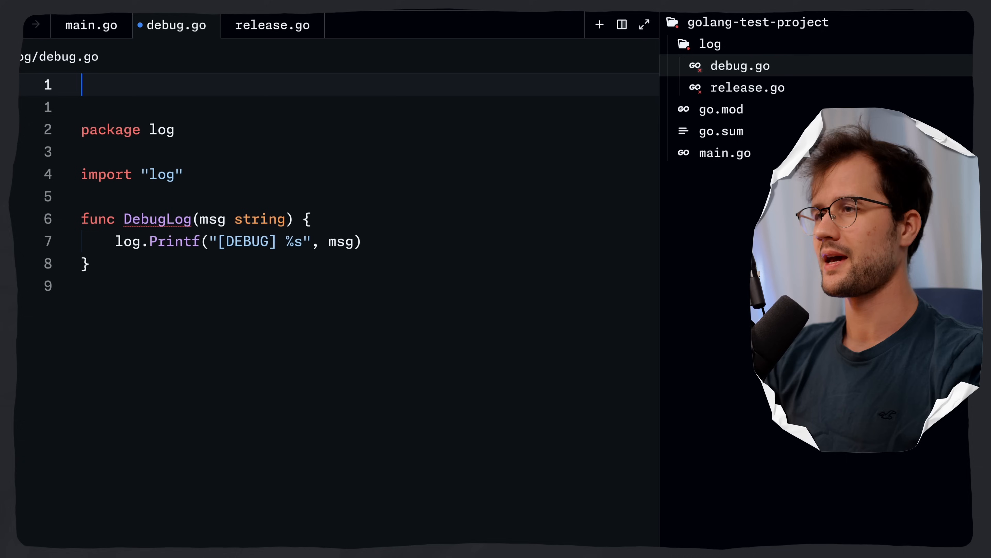
Step: Write a // +build debug constraint on the first line above package log
{"action": "type", "text": "/"}
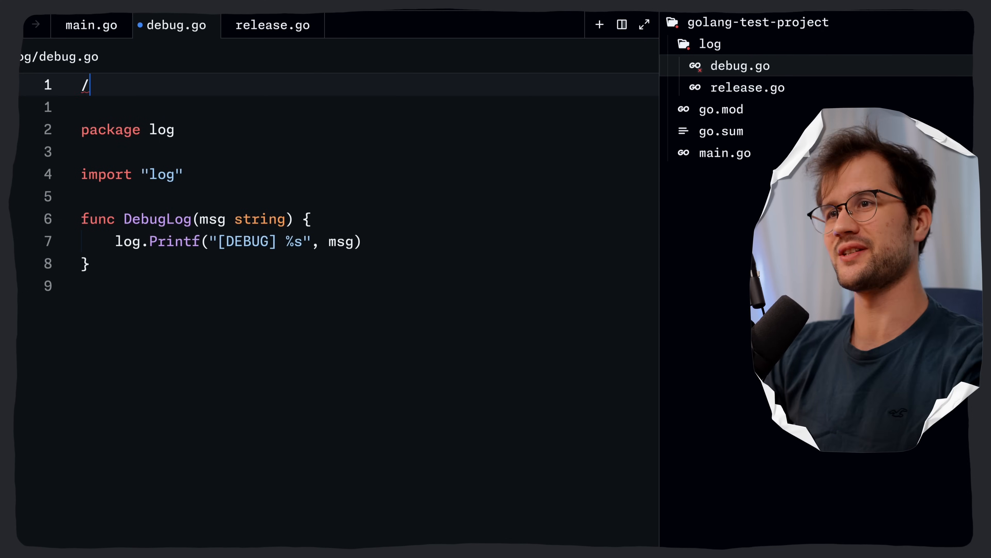
{"action": "type", "text": "/"}
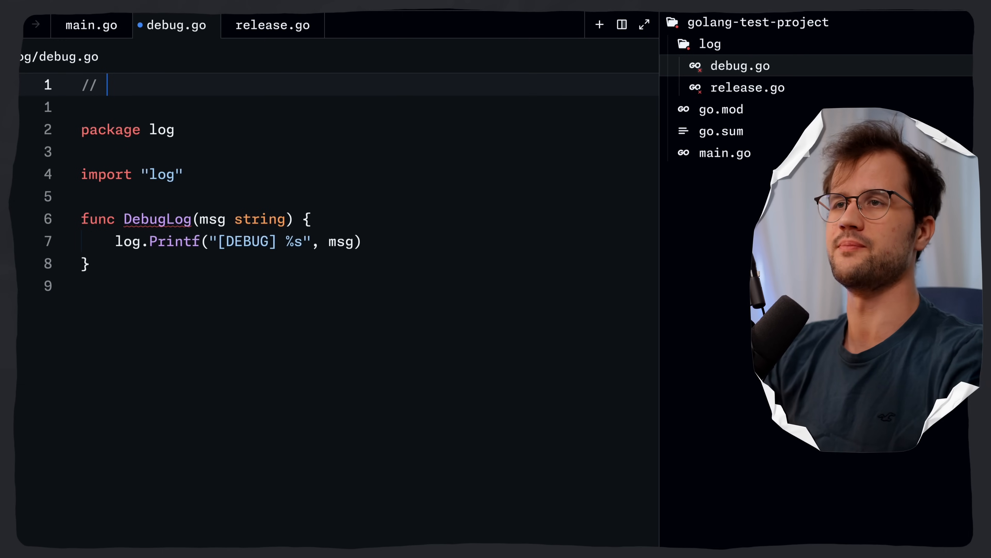
{"action": "type", "text": "+b"}
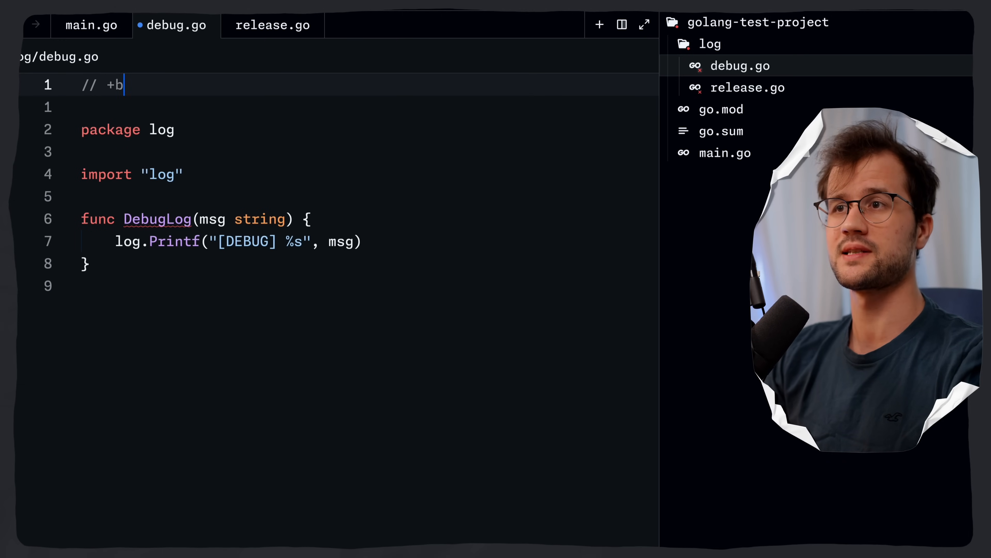
{"action": "type", "text": "uild"}
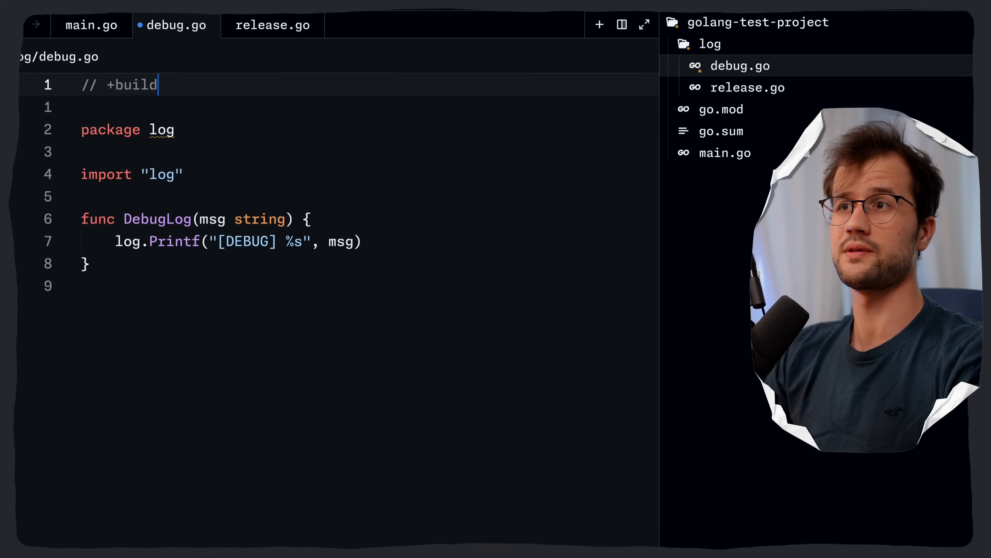
{"action": "type", "text": "debug"}
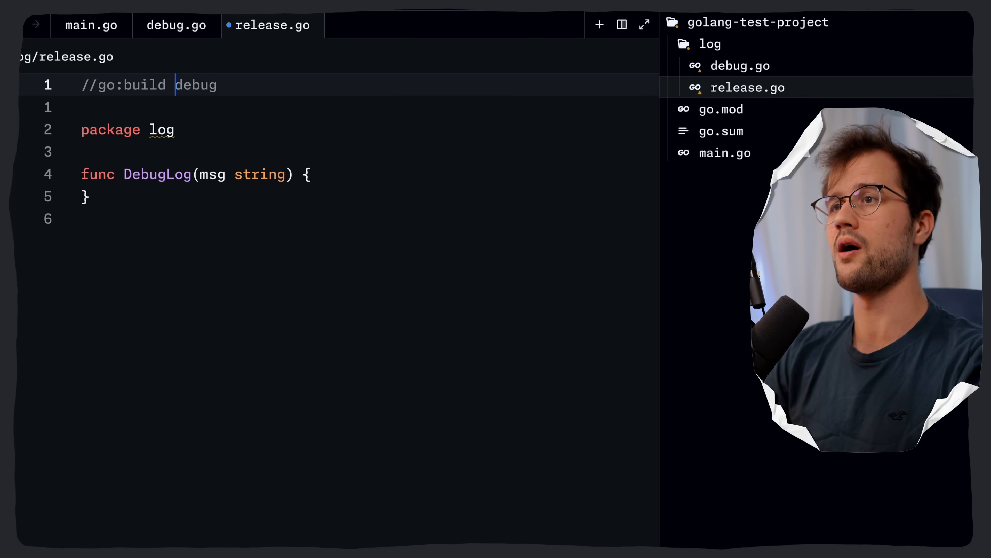
Step: Constrain release.go to !debug and debug.go to debug || test
{"action": "type", "text": "!"}
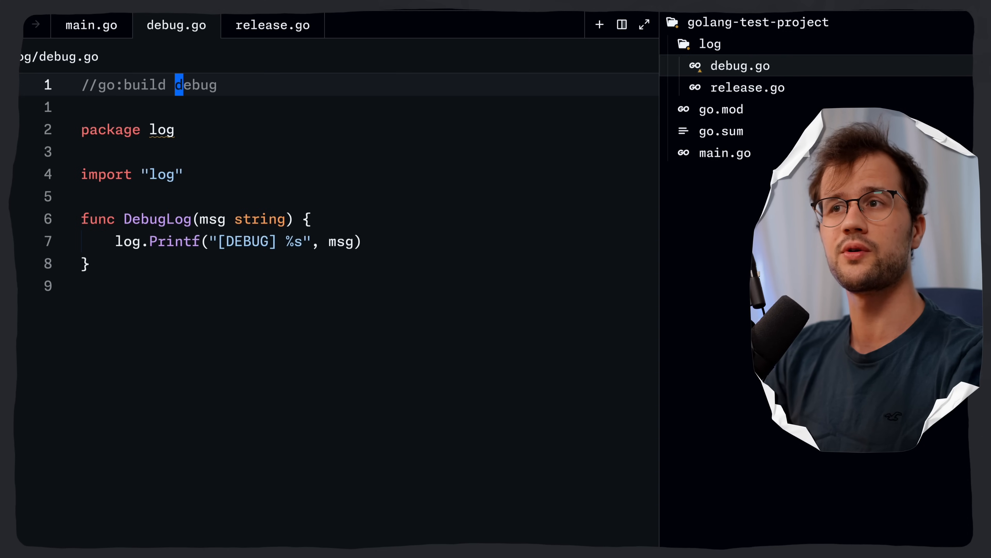
{"action": "type", "text": "|| test"}
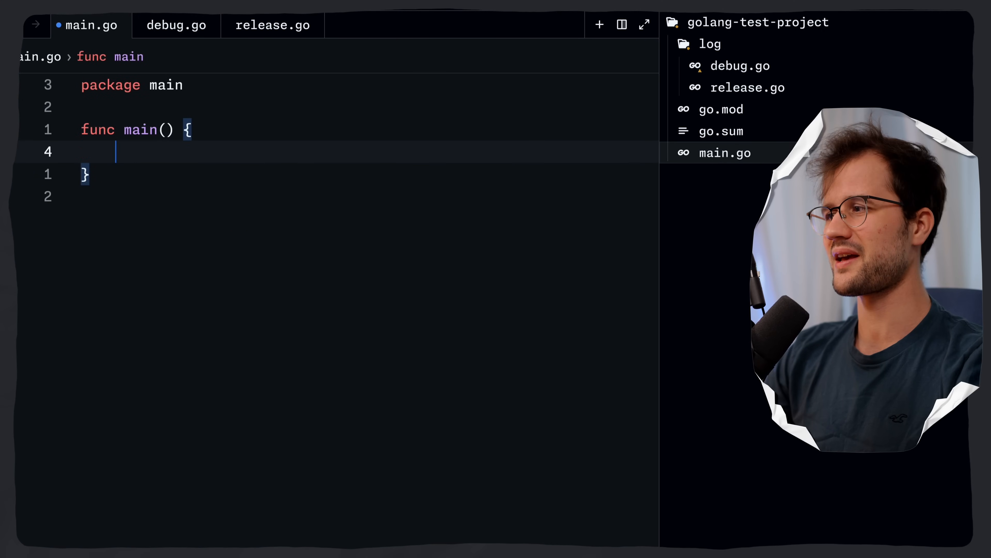
Step: Call log.DebugLog("Hello World") in main with the project's log package auto-imported
{"action": "type", "text": "log.DebugLog(\"Hello World"}
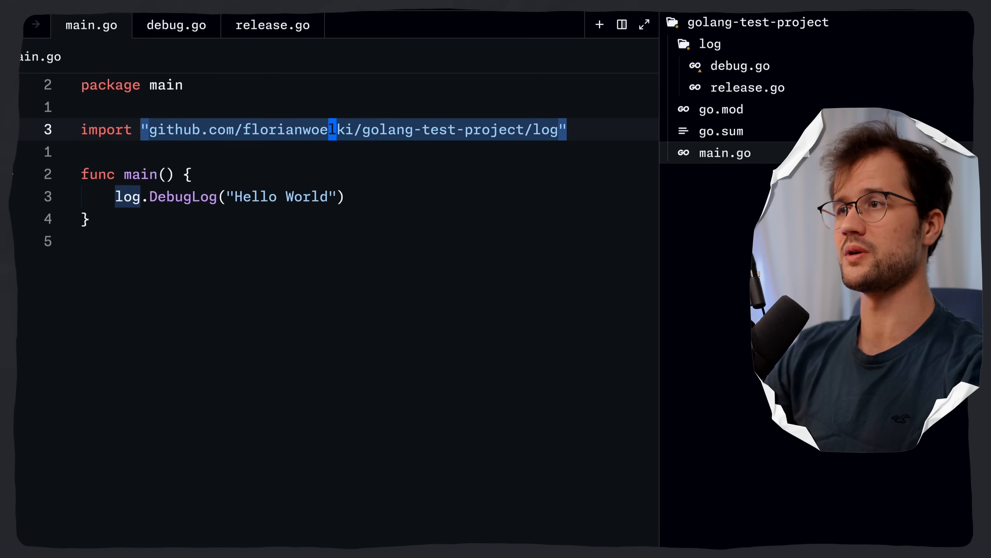
{"action": "left_click", "coordinate": [142, 197]}
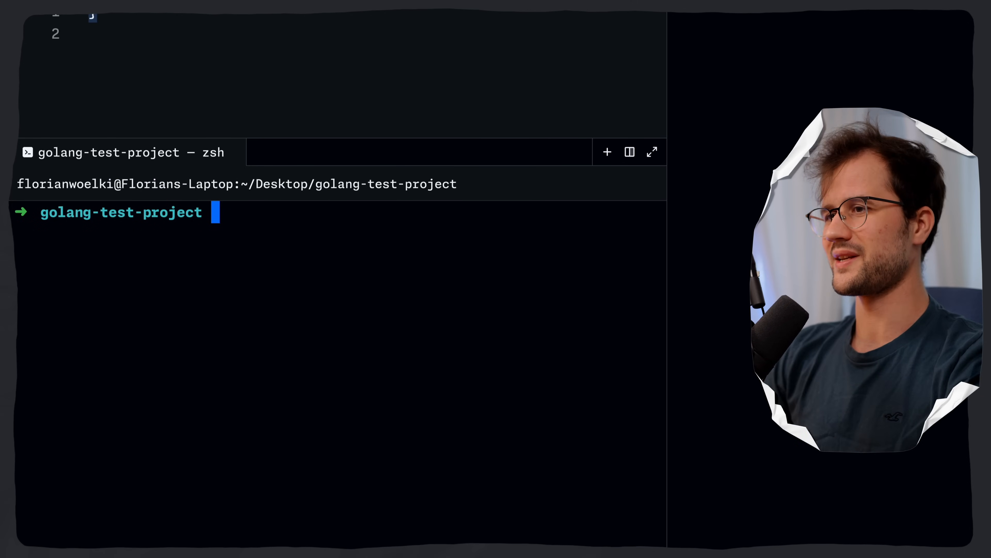
Step: Run go run -tags debug,test main.go in the terminal, then return to the editor
{"action": "type", "text": "go run"}
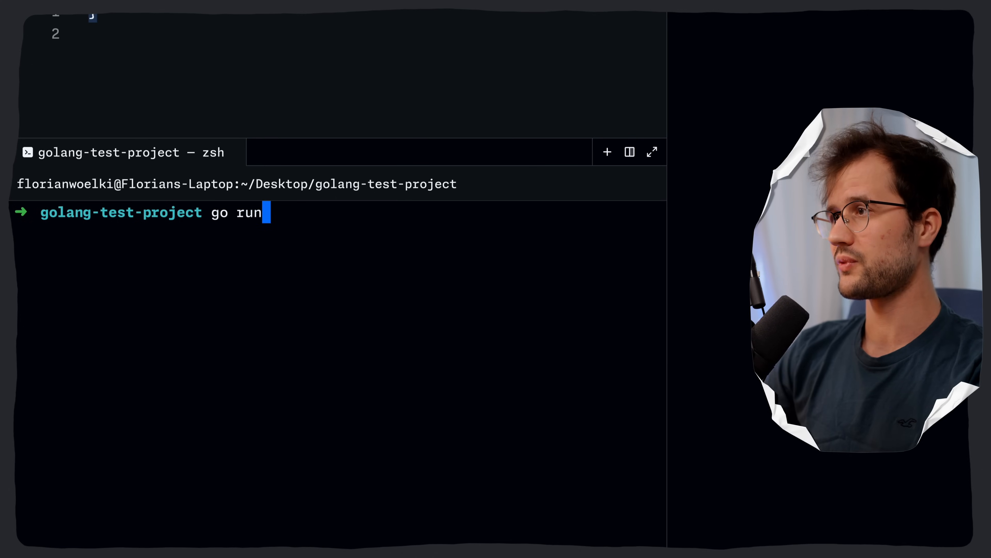
{"action": "type", "text": "-"}
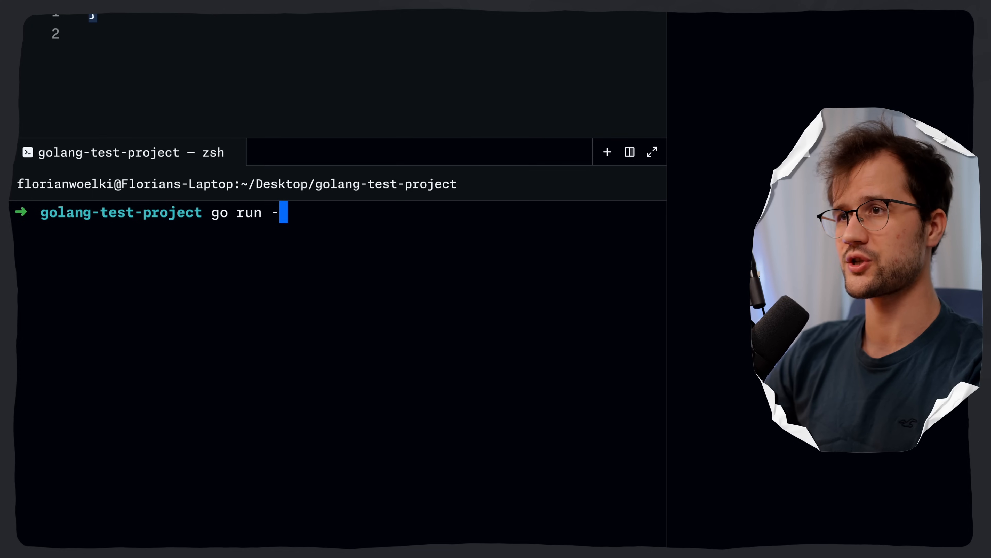
{"action": "type", "text": "tags"}
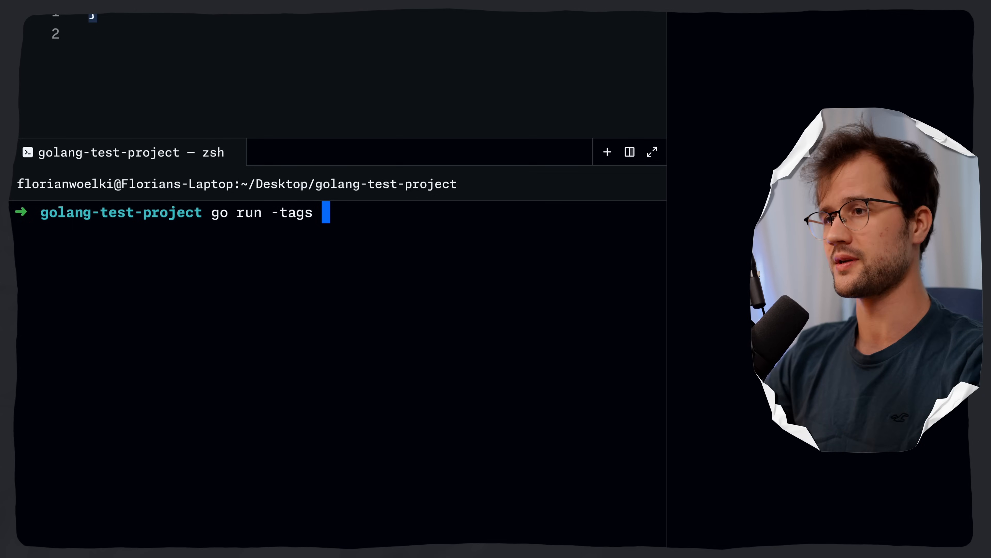
{"action": "type", "text": "de"}
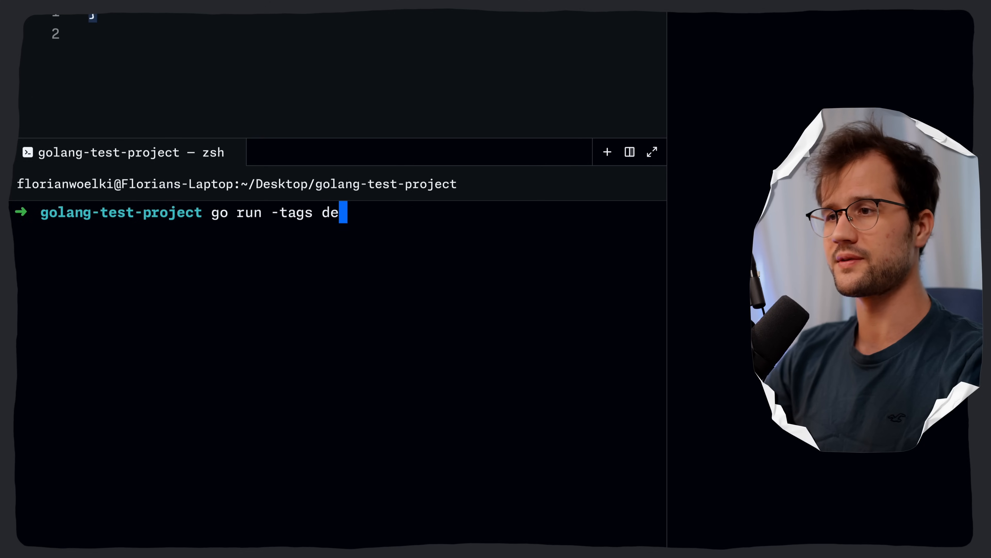
{"action": "type", "text": "bug,test"}
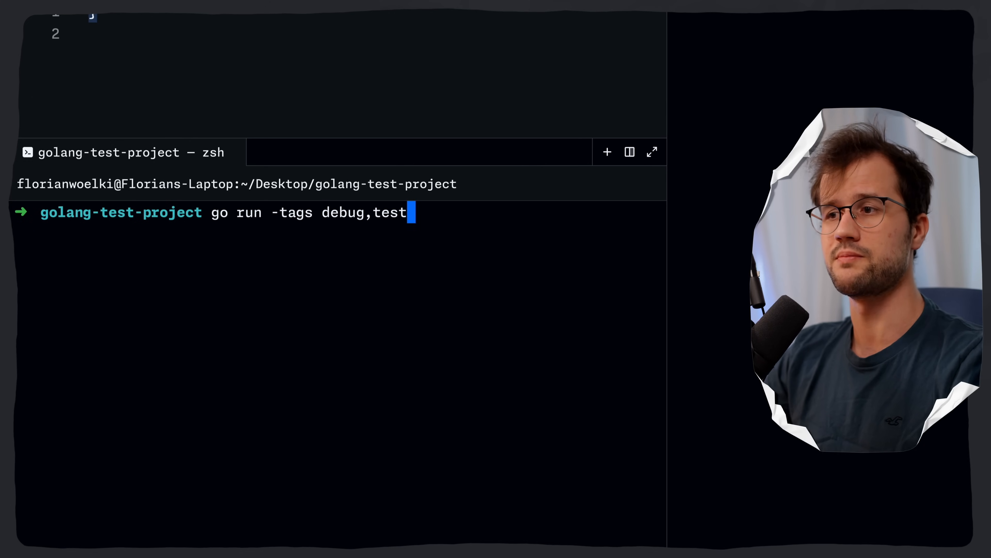
{"action": "type", "text": "main"}
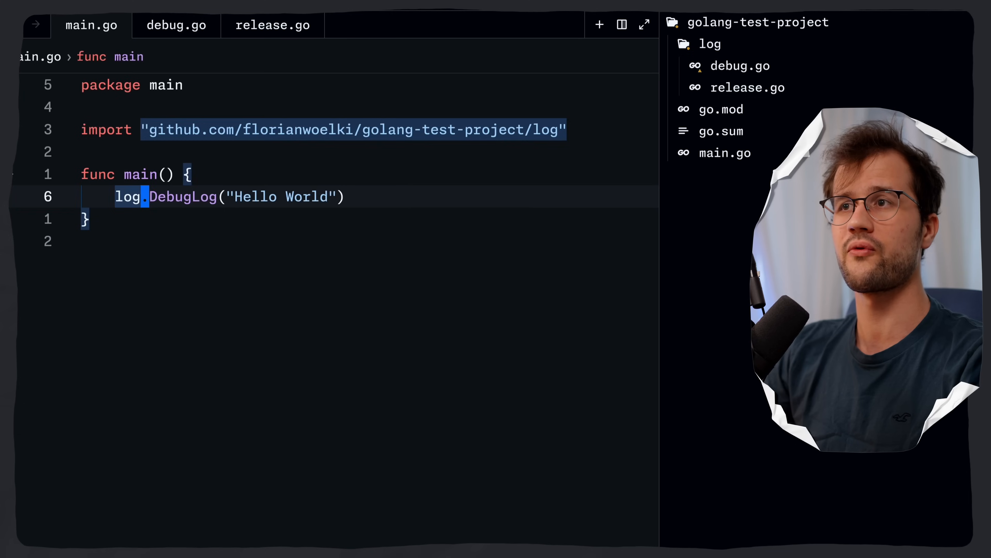
{"action": "left_click", "coordinate": [177, 26]}
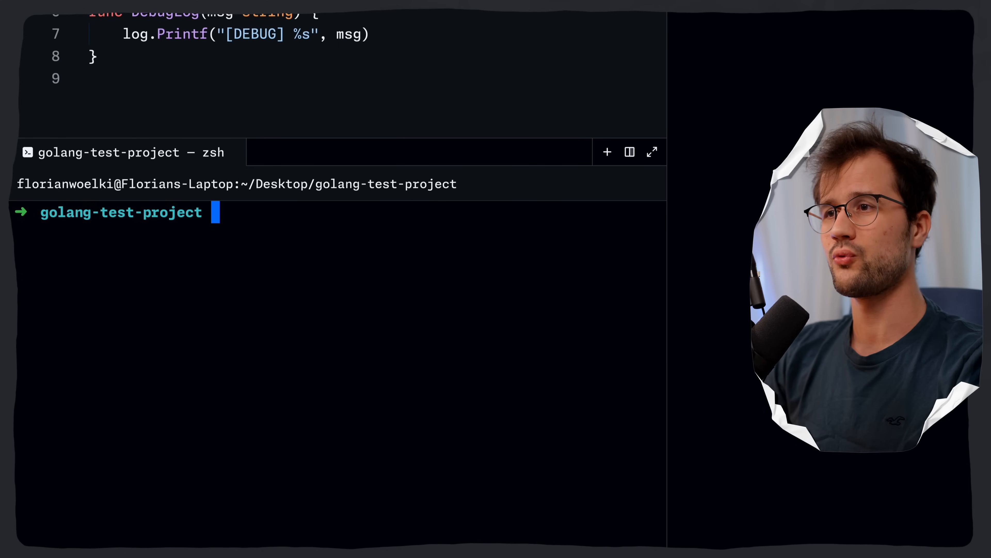
Step: Run go run -tags prod main.go, then type a plain go run main.go
{"action": "type", "text": "go run"}
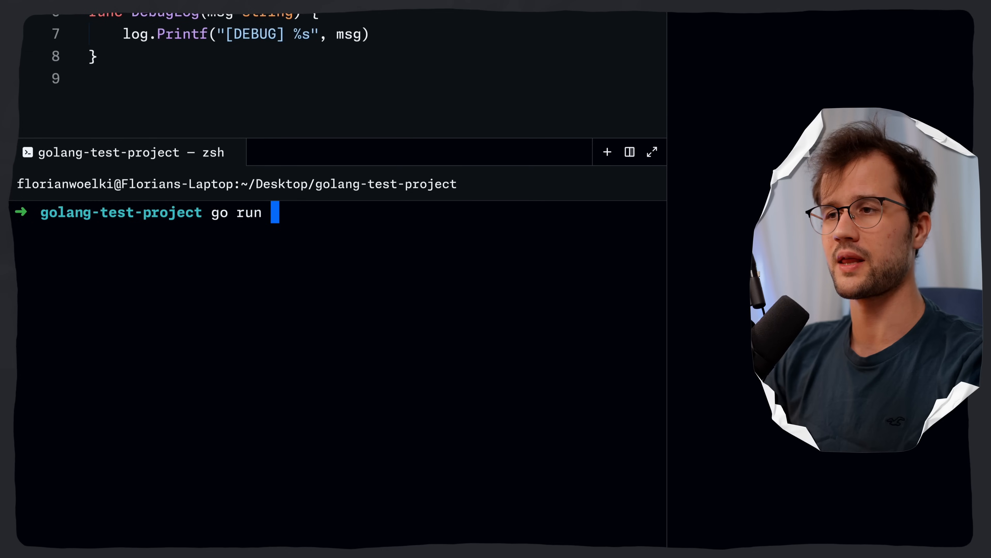
{"action": "type", "text": "-tags debug main.go"}
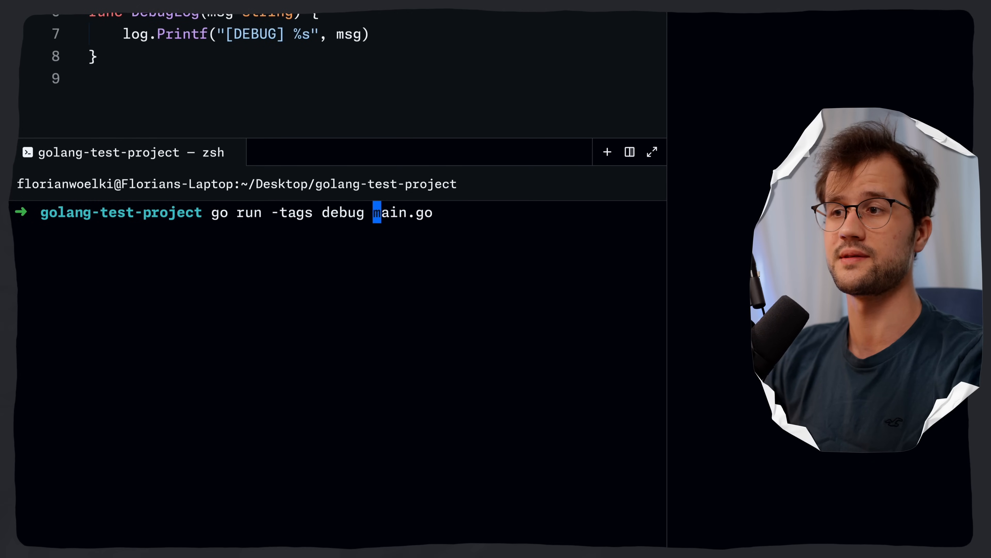
{"action": "type", "text": "prod"}
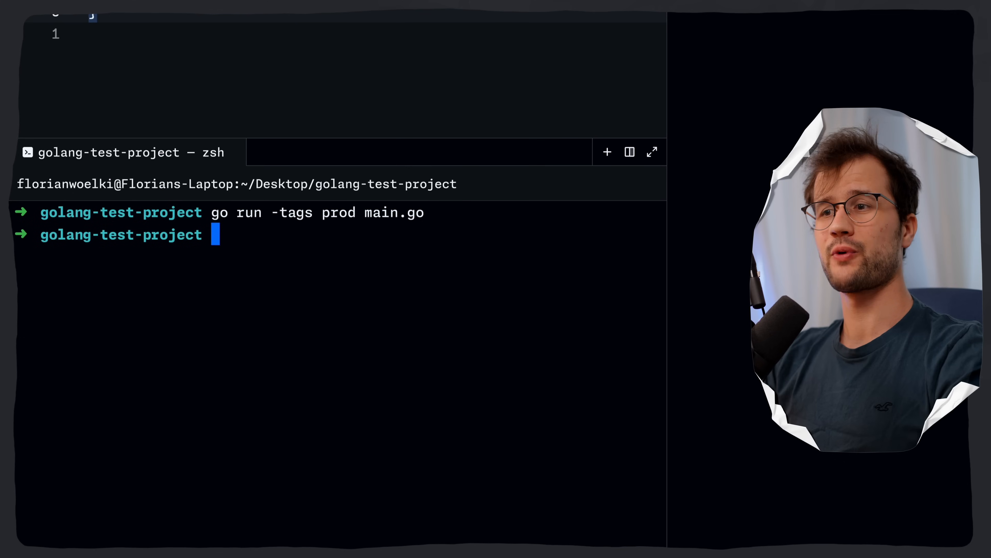
{"action": "type", "text": "go run main.go"}
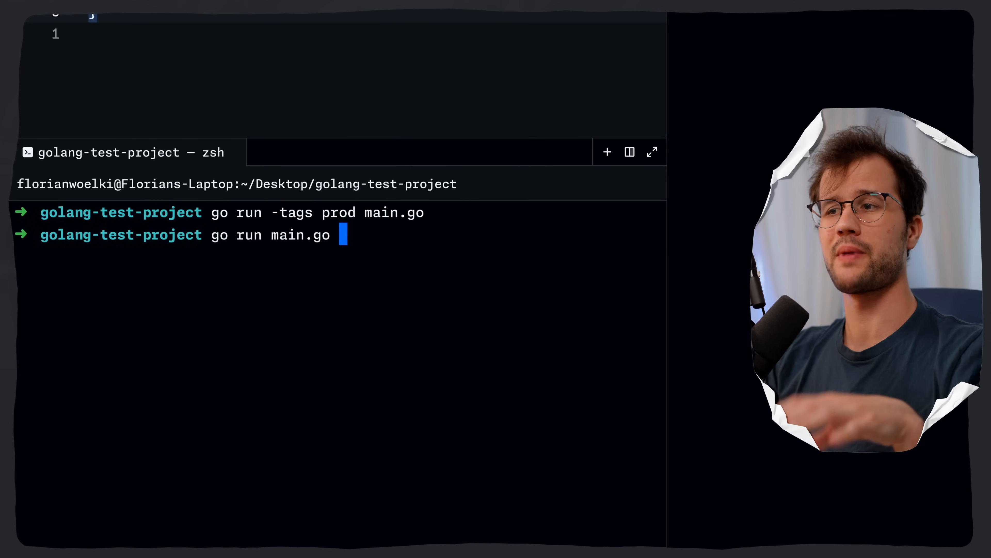